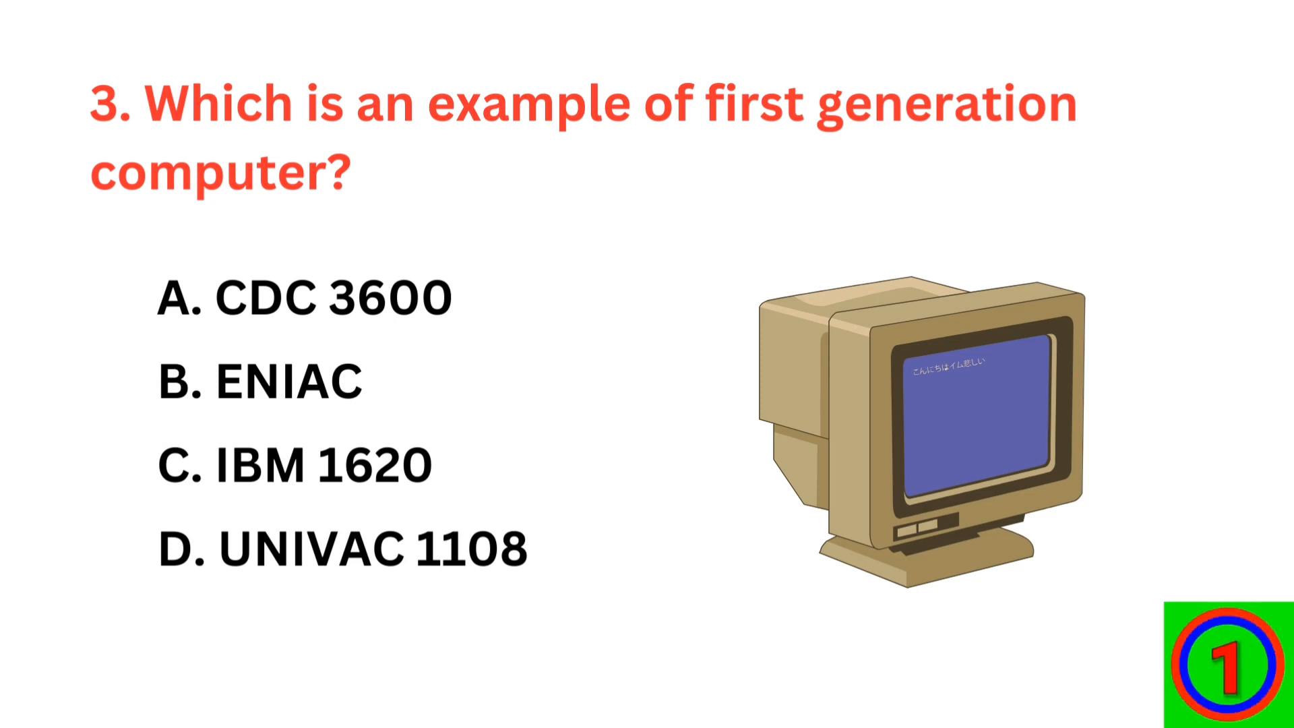
left_click(260, 382)
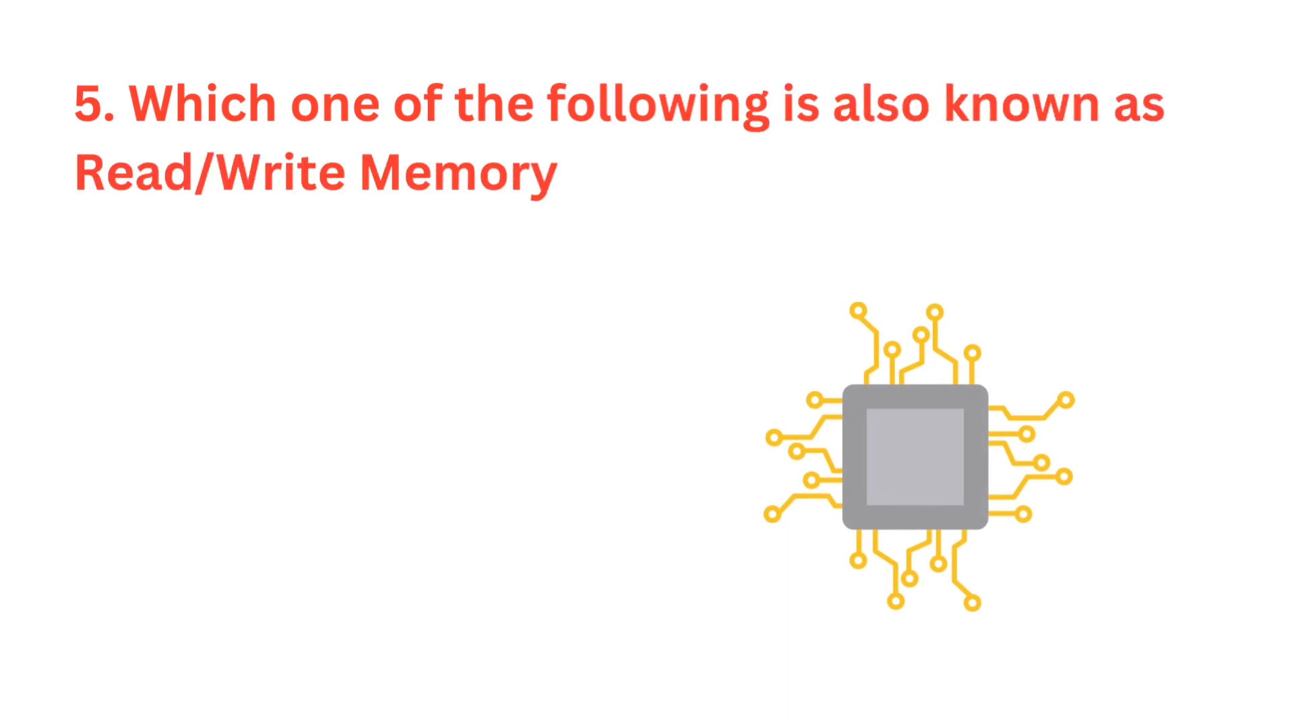
type("?")
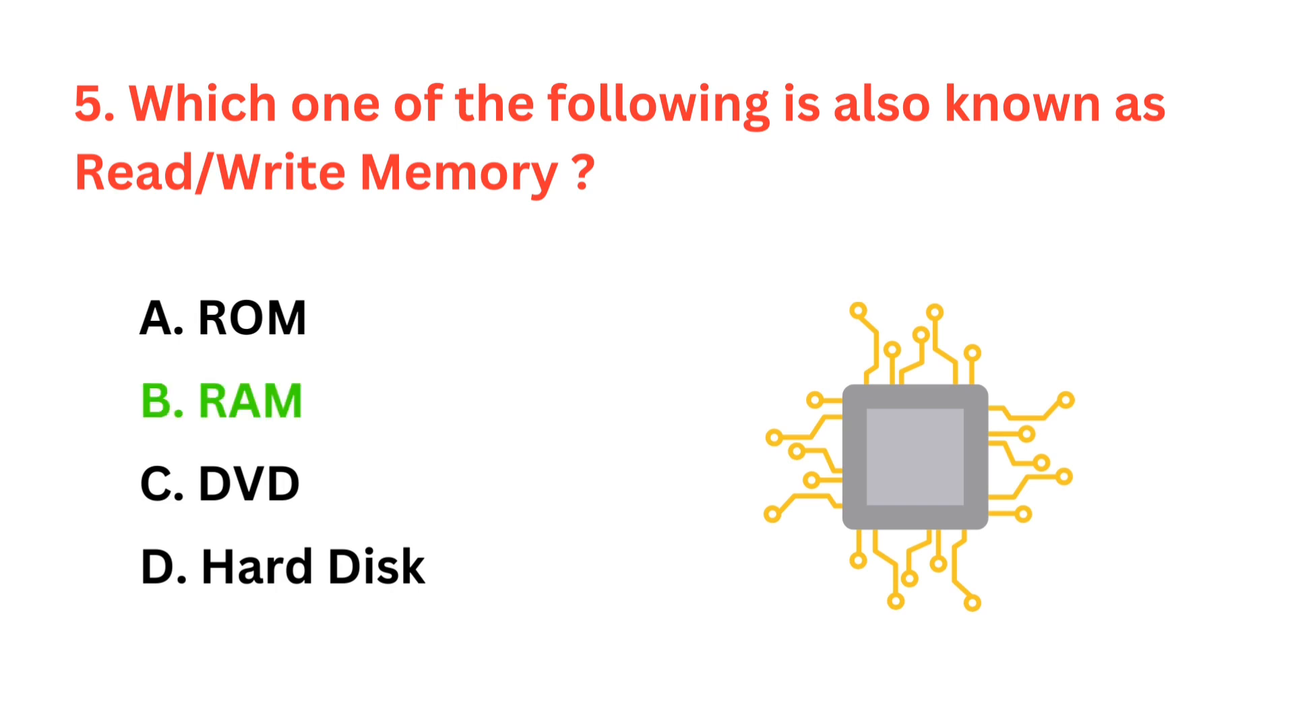
key("Right")
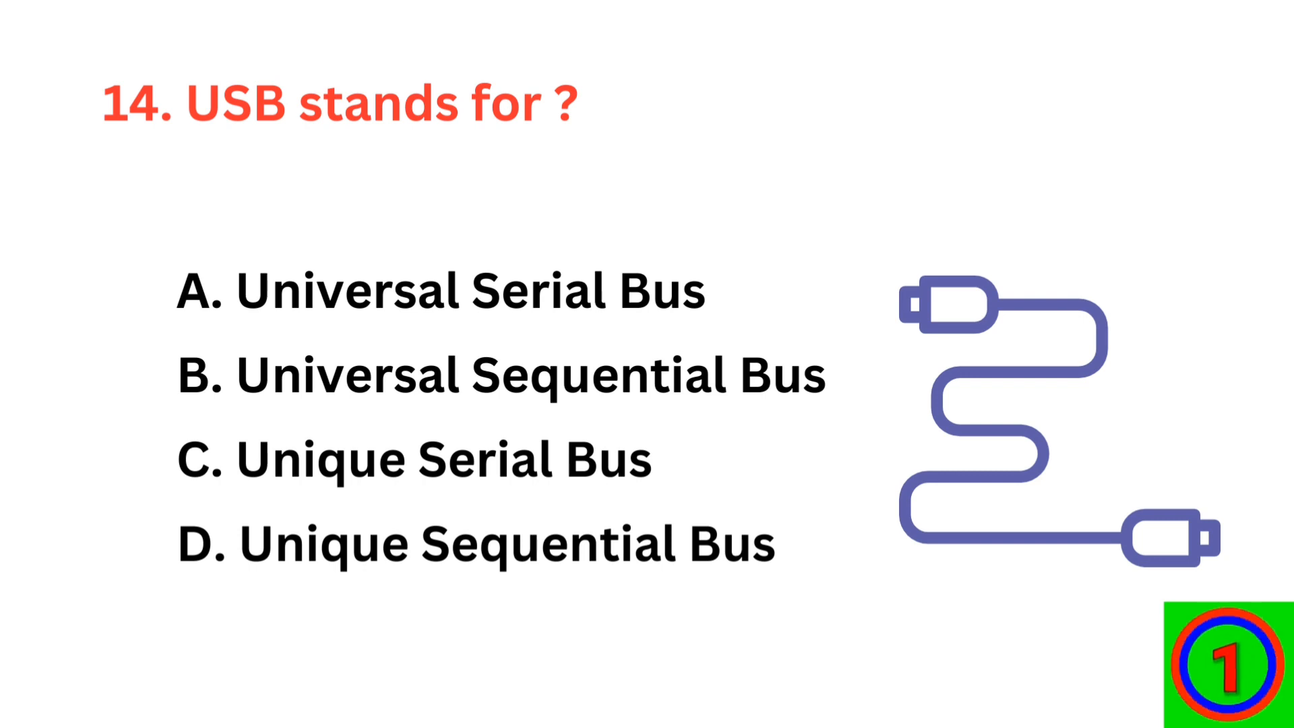
left_click(442, 291)
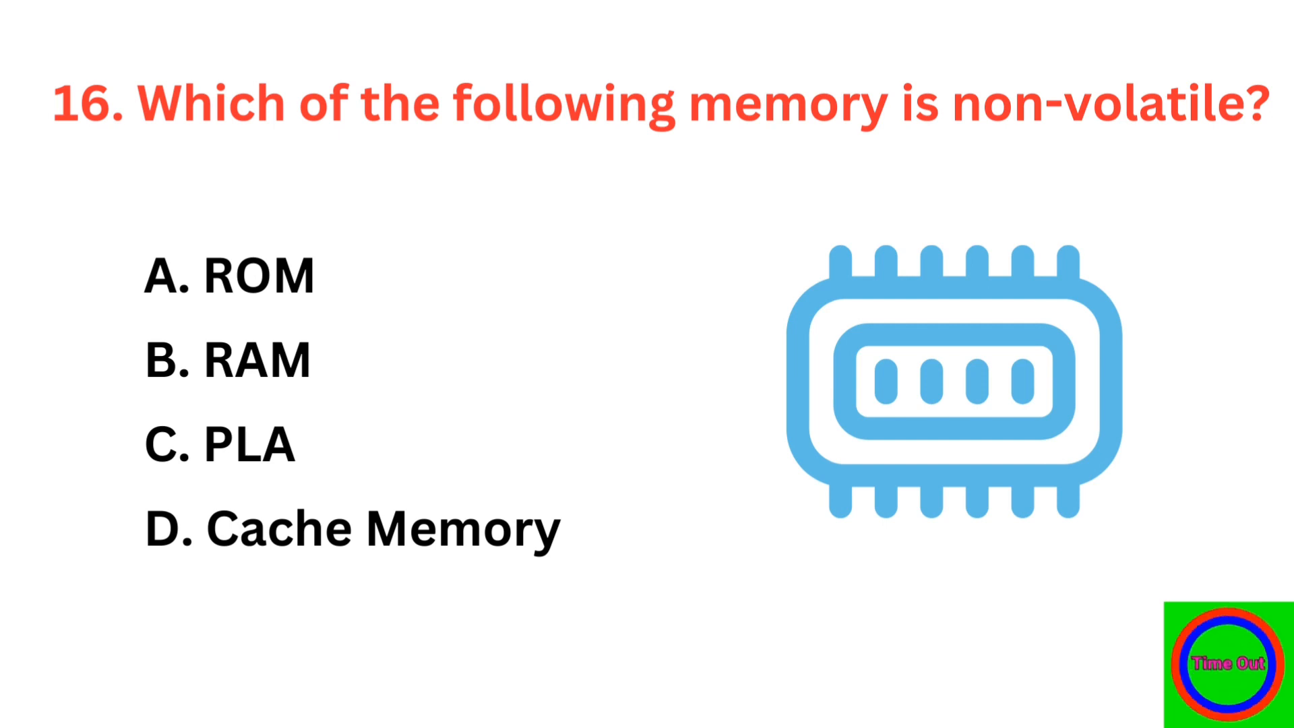
left_click(228, 275)
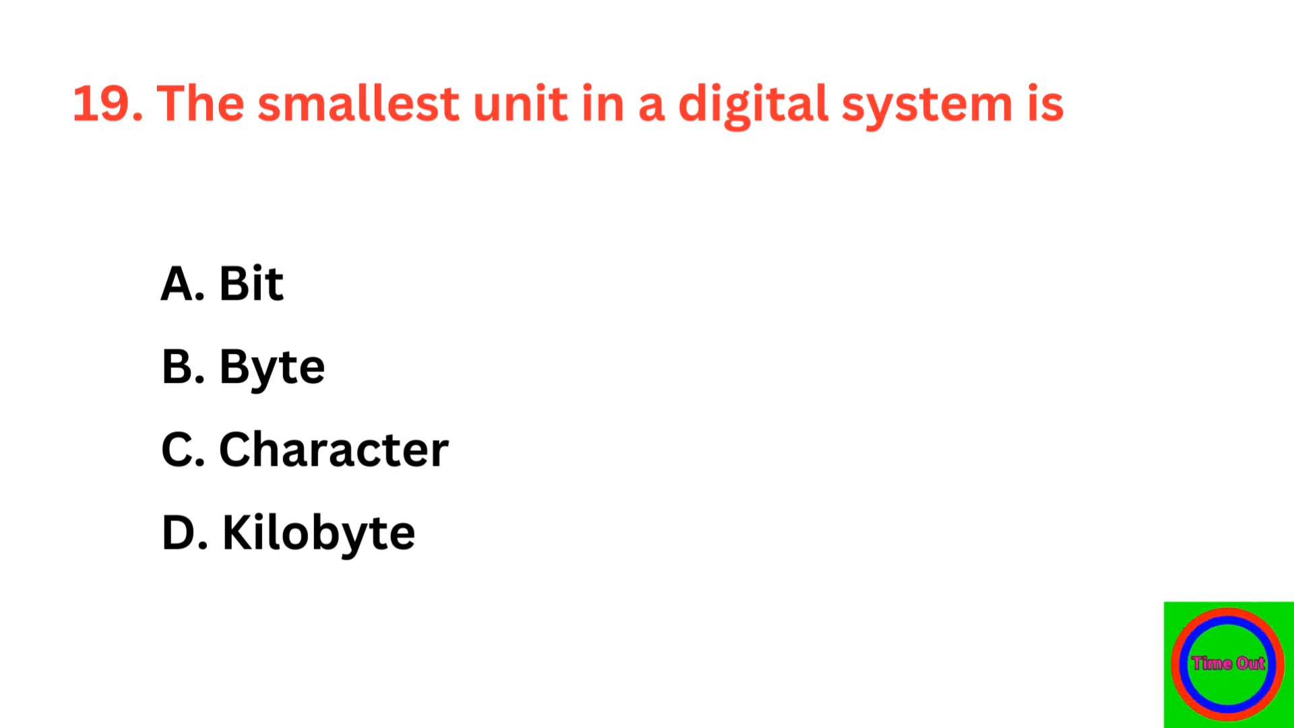
left_click(222, 281)
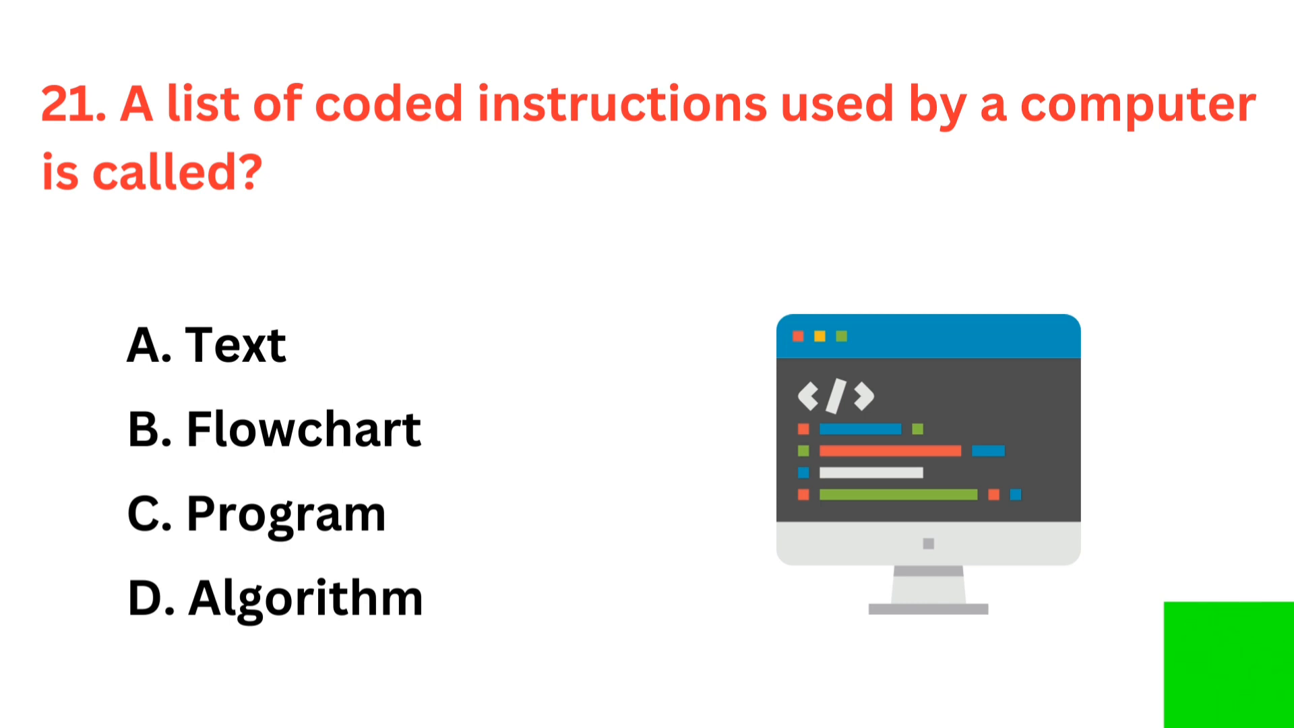
left_click(256, 514)
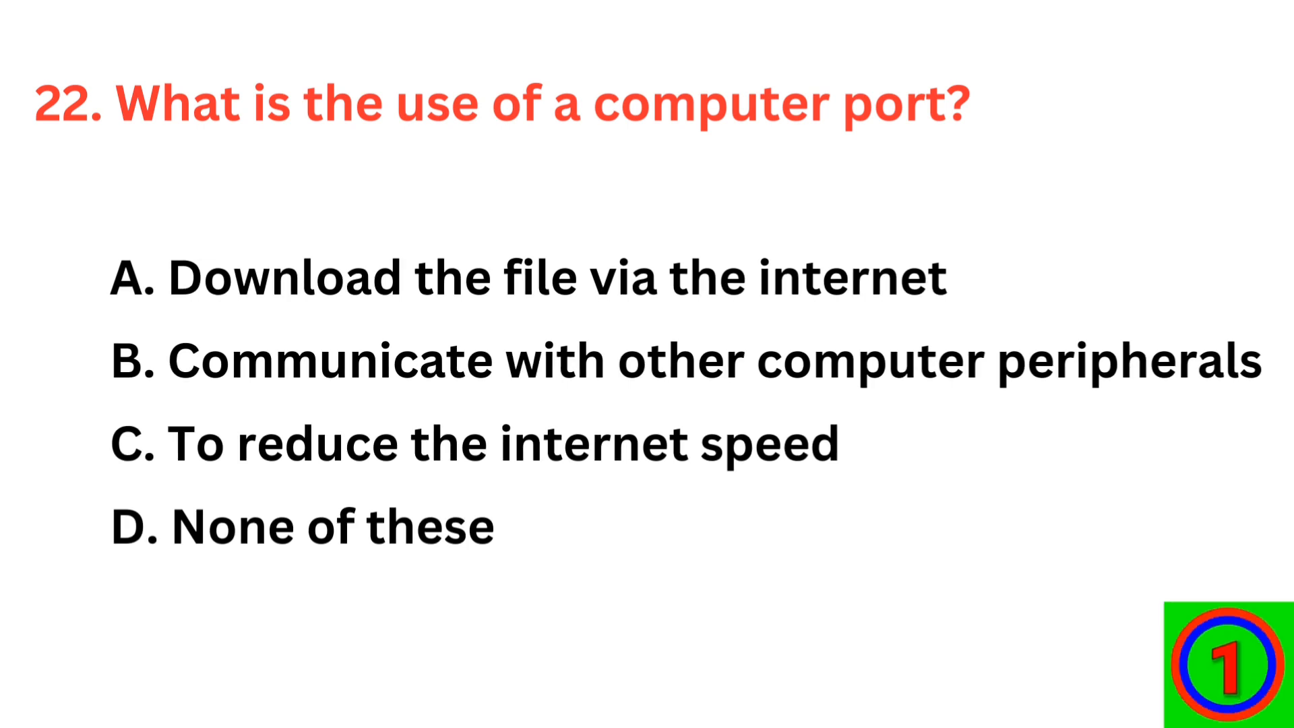
left_click(685, 361)
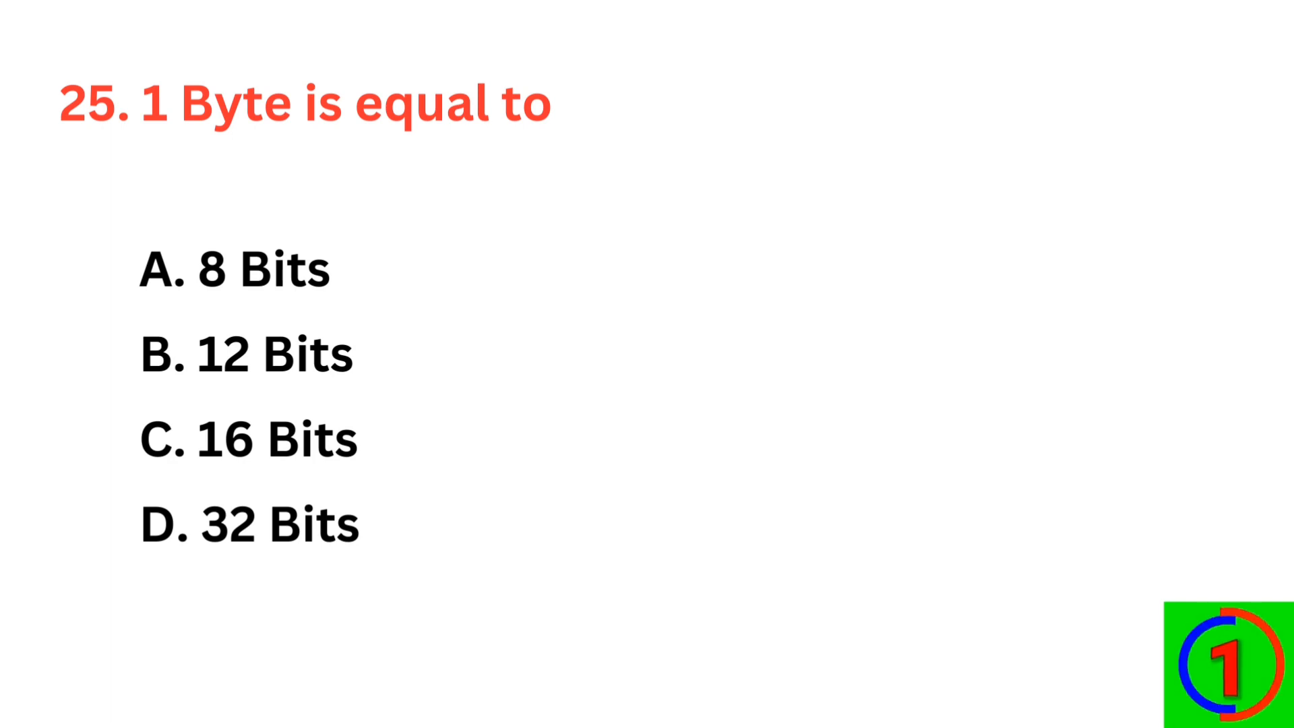
left_click(234, 268)
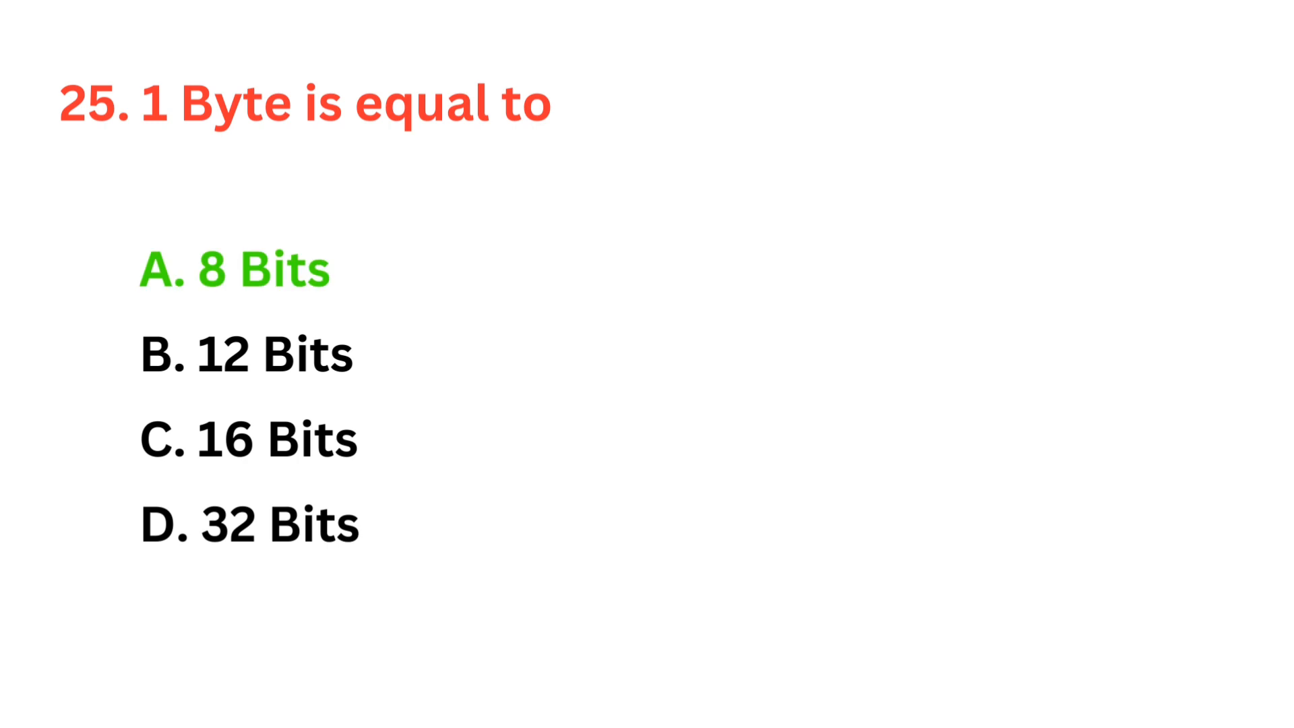